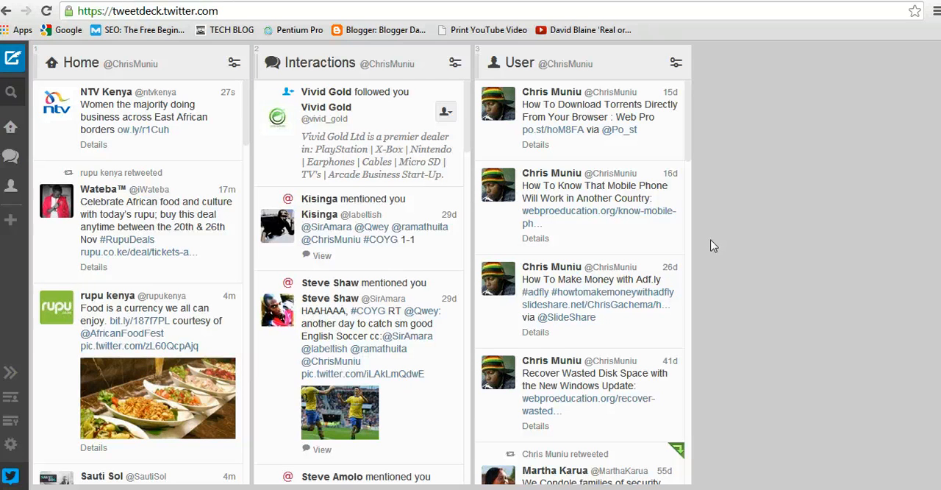
{"action": "mouse_move", "coordinate": [728, 226]}
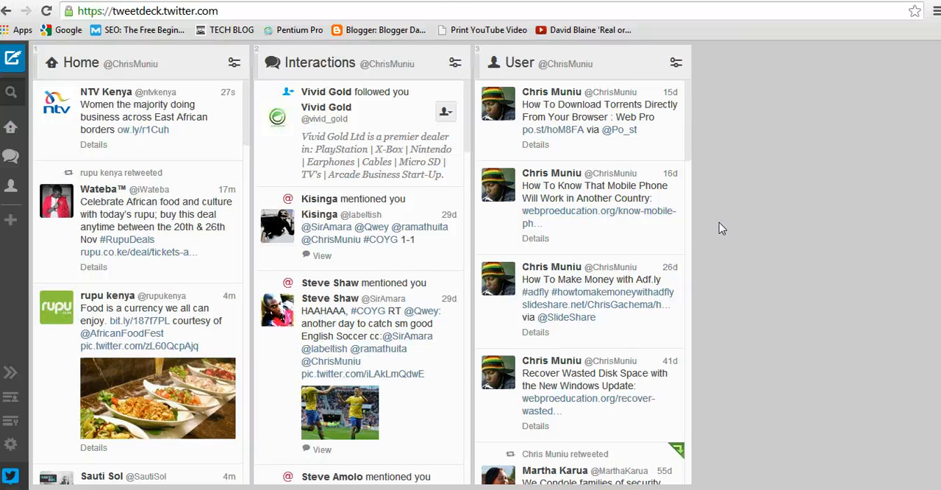
{"action": "mouse_move", "coordinate": [665, 199]}
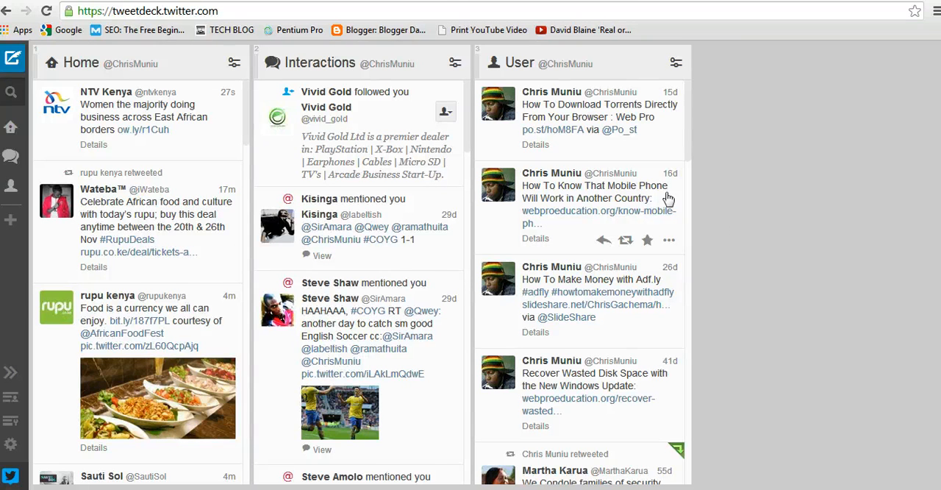
{"action": "mouse_move", "coordinate": [711, 203]}
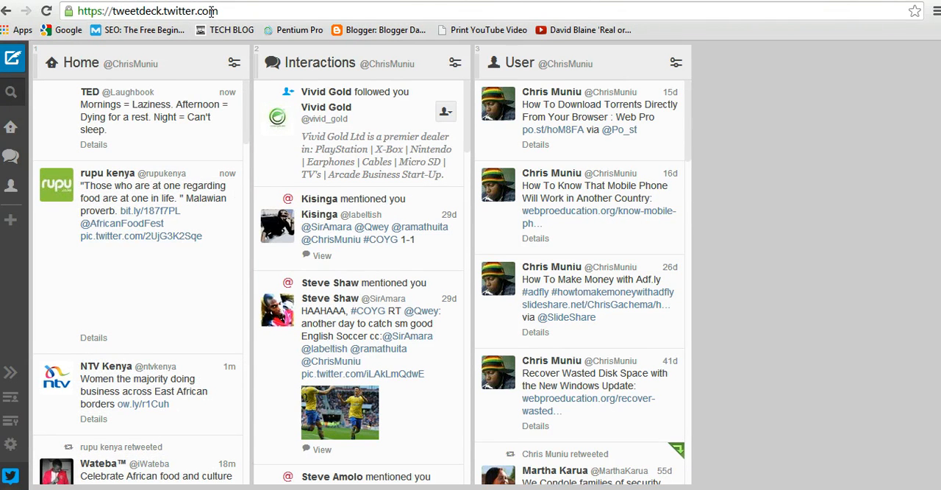
{"action": "mouse_move", "coordinate": [12, 444]}
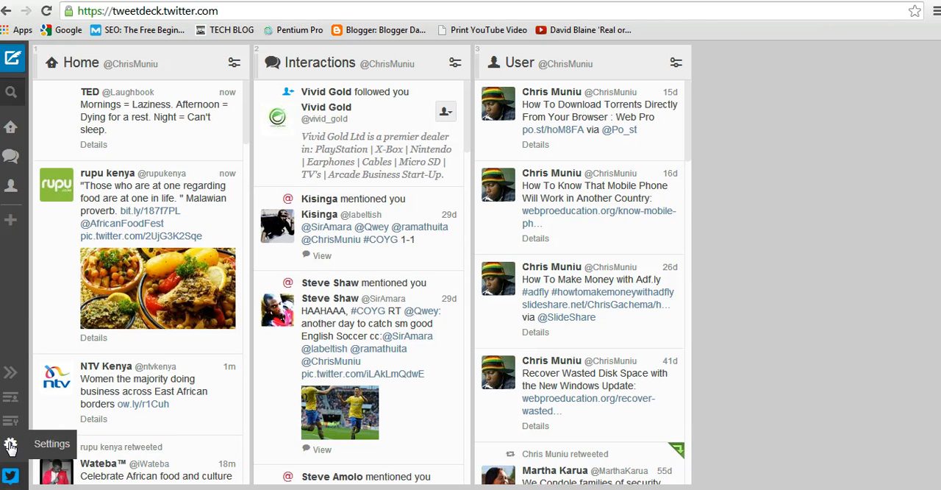
Step: Reach the Mute tab of TweetDeck Settings listing the mute types
{"action": "left_click", "coordinate": [11, 444]}
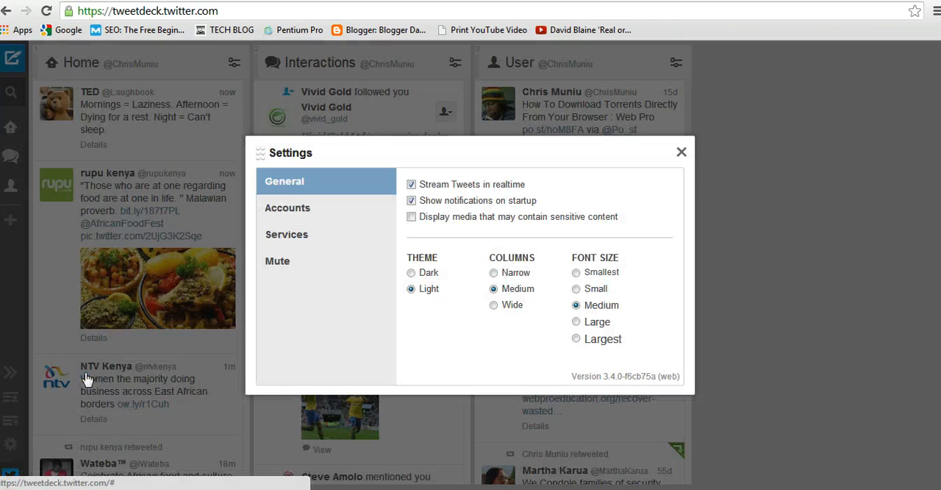
{"action": "mouse_move", "coordinate": [371, 321]}
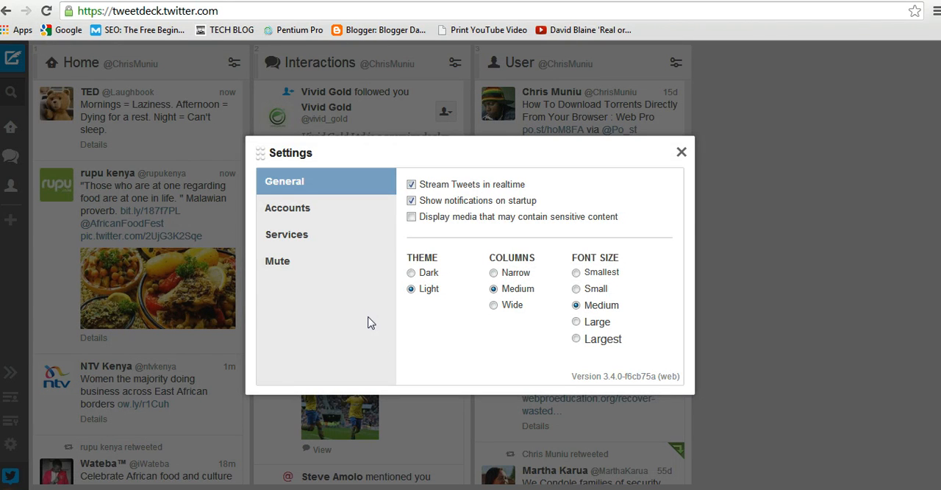
{"action": "mouse_move", "coordinate": [297, 264]}
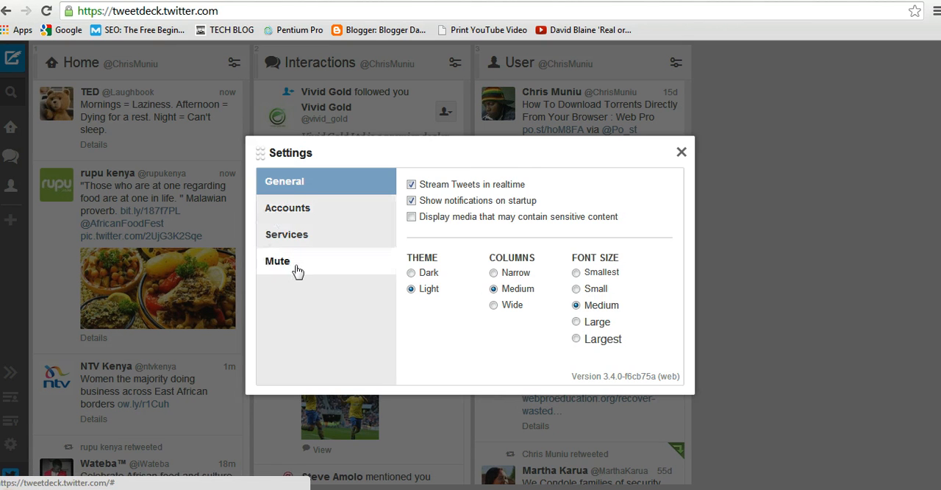
{"action": "left_click", "coordinate": [277, 260]}
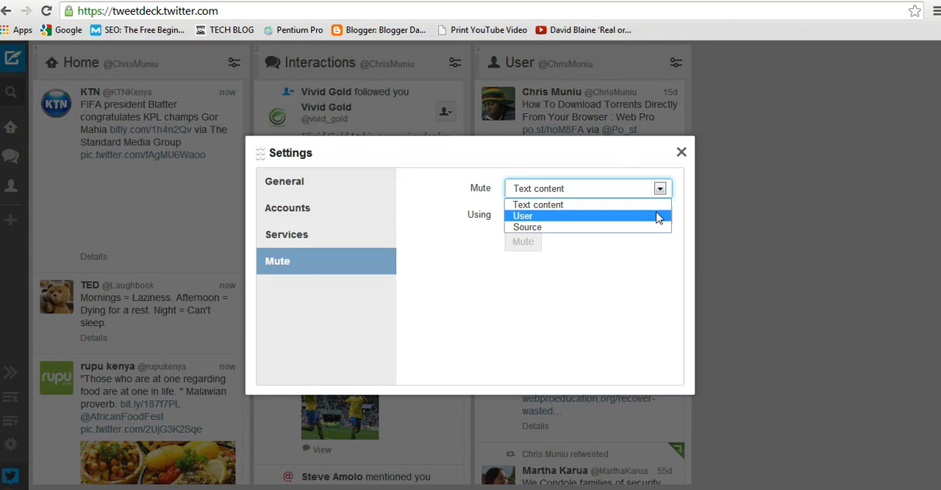
{"action": "mouse_move", "coordinate": [650, 227]}
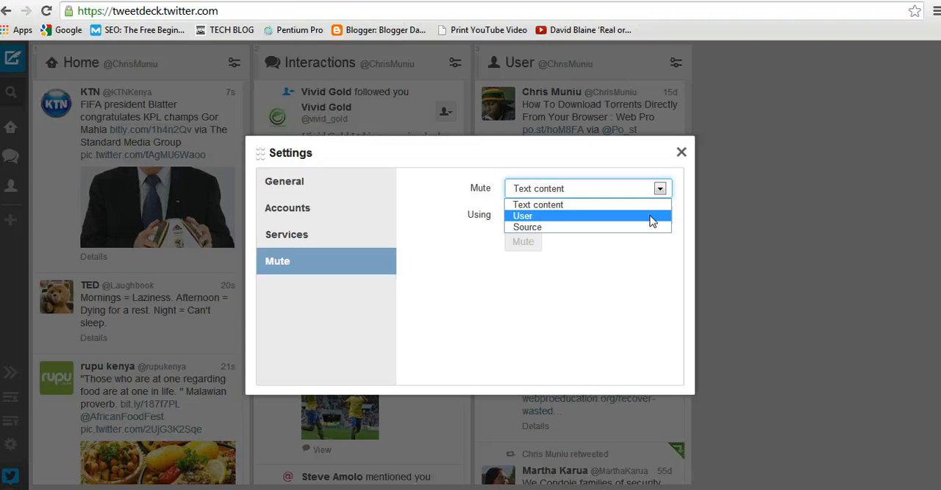
{"action": "left_click", "coordinate": [523, 215]}
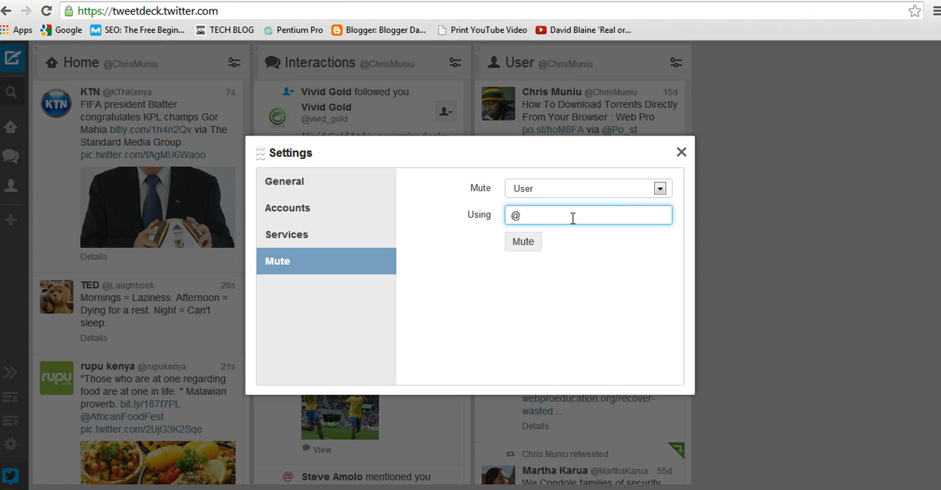
{"action": "type", "text": "kt"}
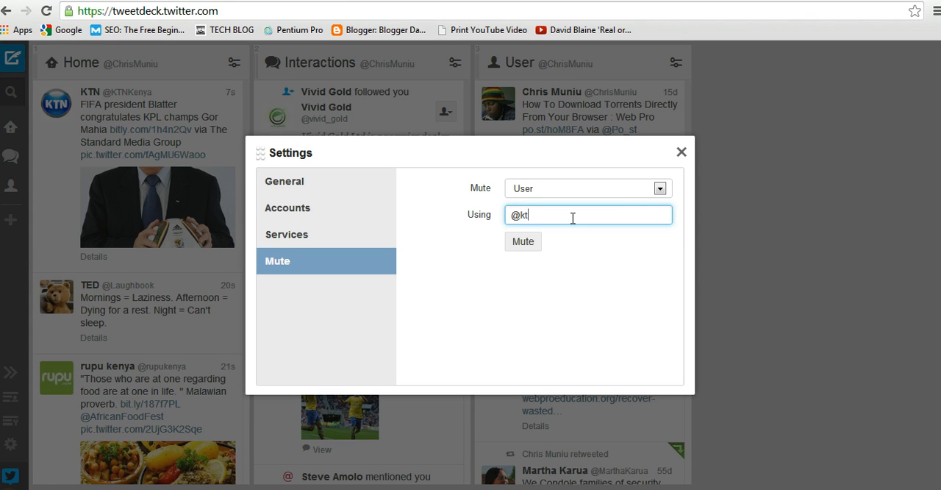
{"action": "key", "text": "Backspace"}
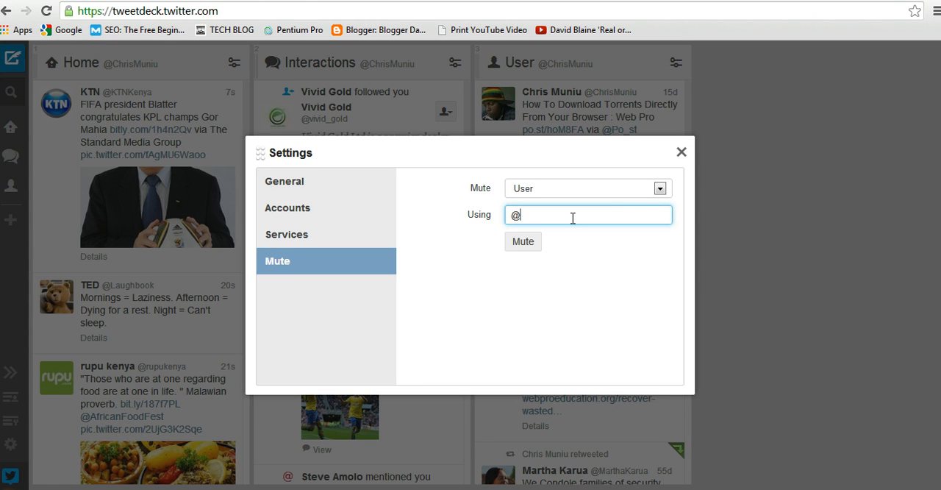
{"action": "type", "text": "KTN"}
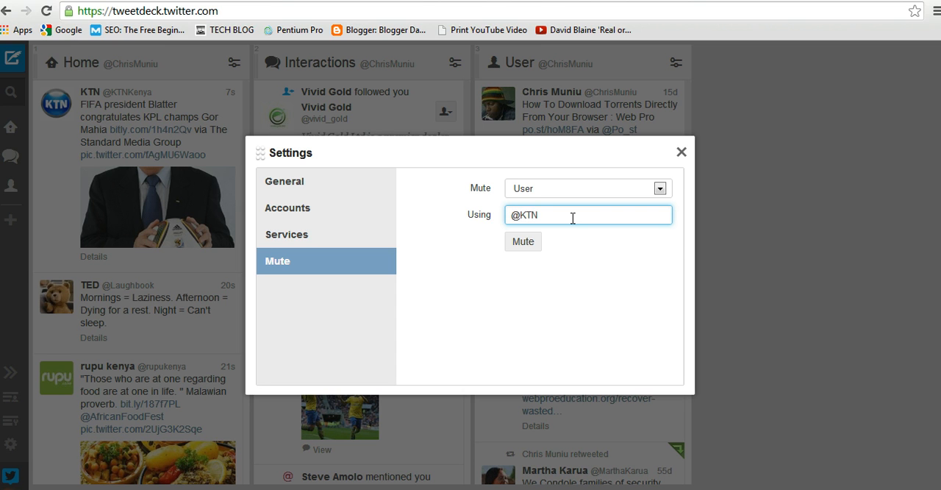
{"action": "type", "text": "K"}
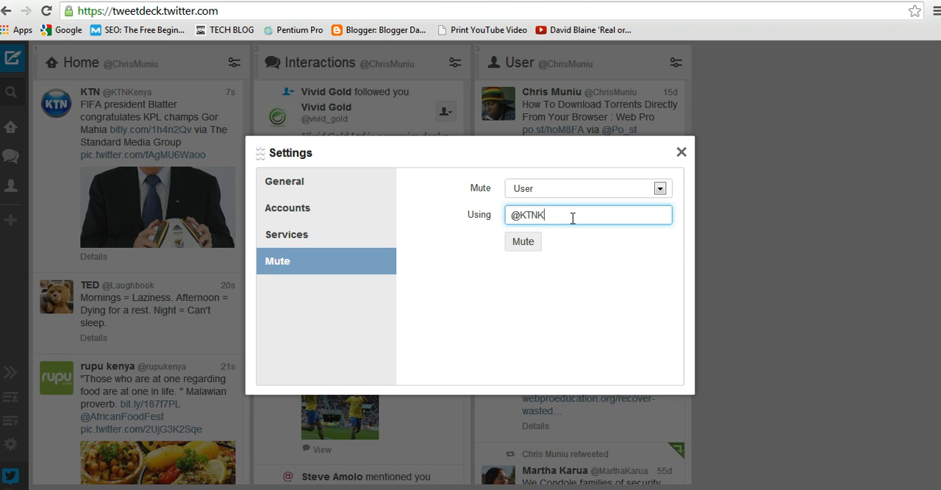
{"action": "type", "text": "enya"}
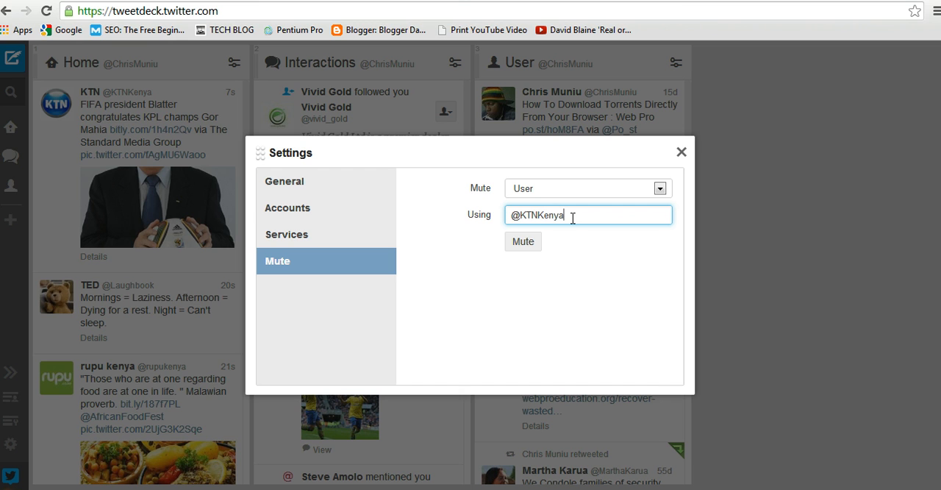
{"action": "left_click", "coordinate": [524, 241]}
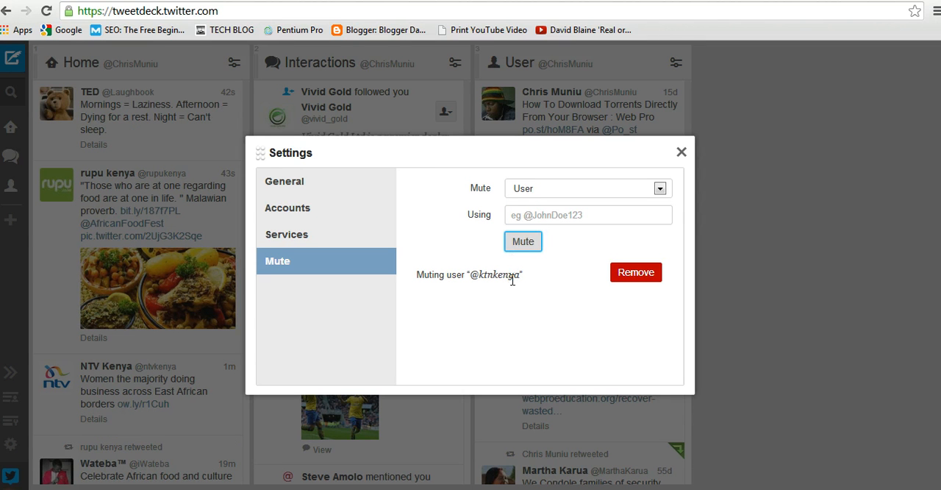
{"action": "mouse_move", "coordinate": [513, 285]}
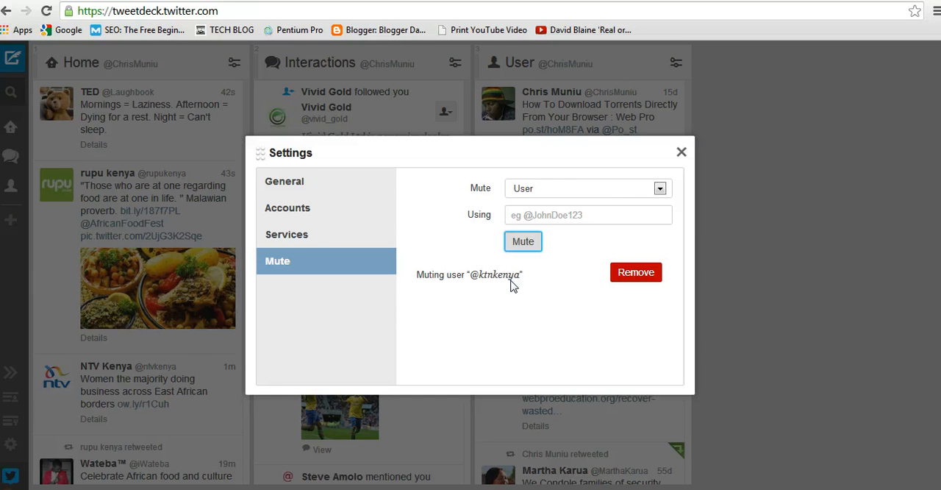
Step: Remove the KTN Kenya mute and mute the #FF hashtag as text content
{"action": "left_click", "coordinate": [635, 271]}
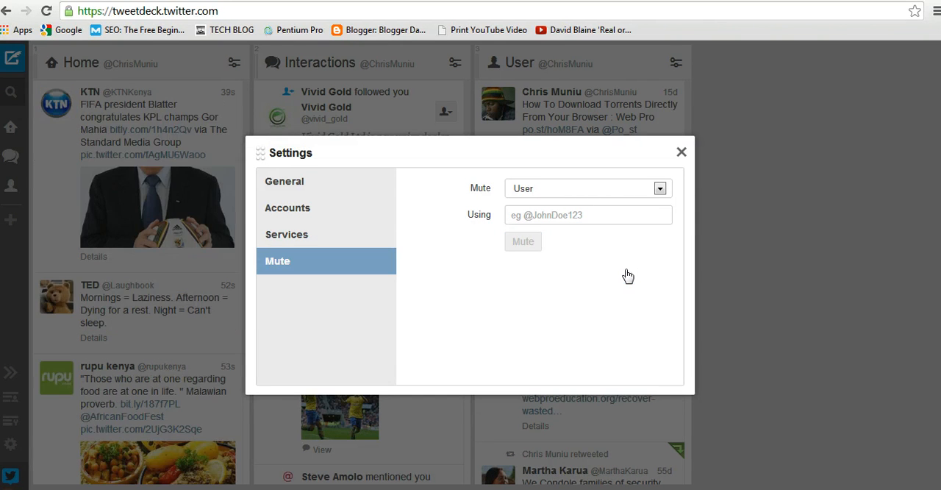
{"action": "left_click", "coordinate": [658, 188]}
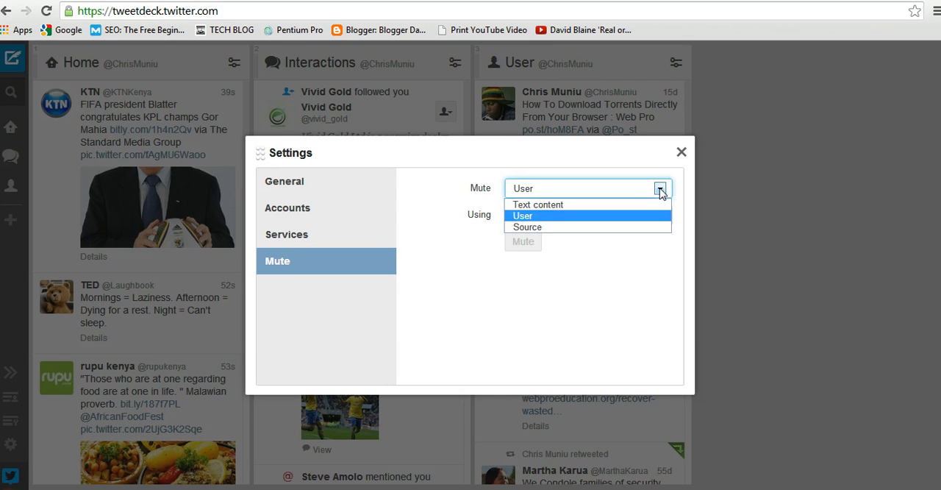
{"action": "left_click", "coordinate": [536, 204]}
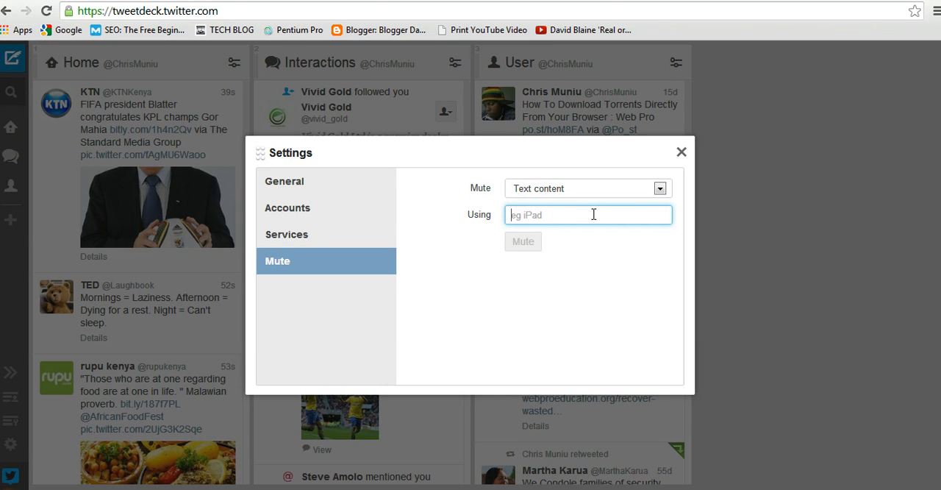
{"action": "type", "text": "3"}
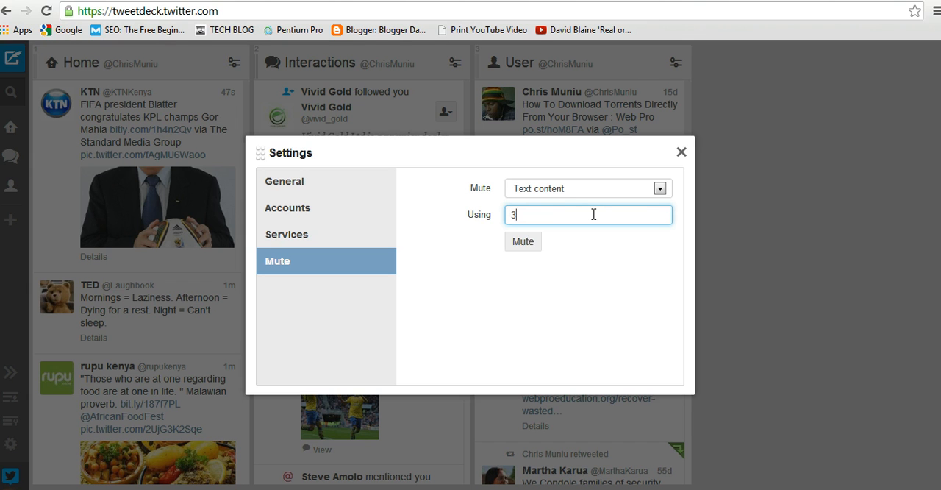
{"action": "type", "text": "#"}
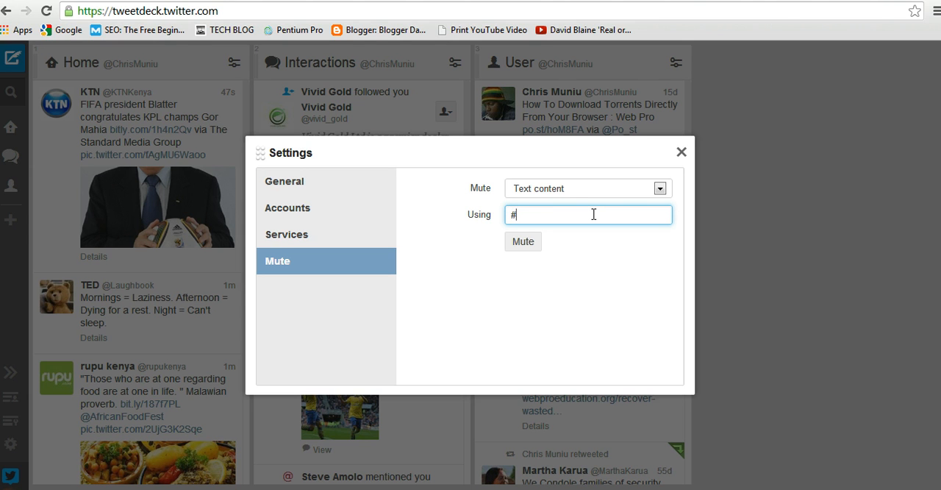
{"action": "type", "text": "FF"}
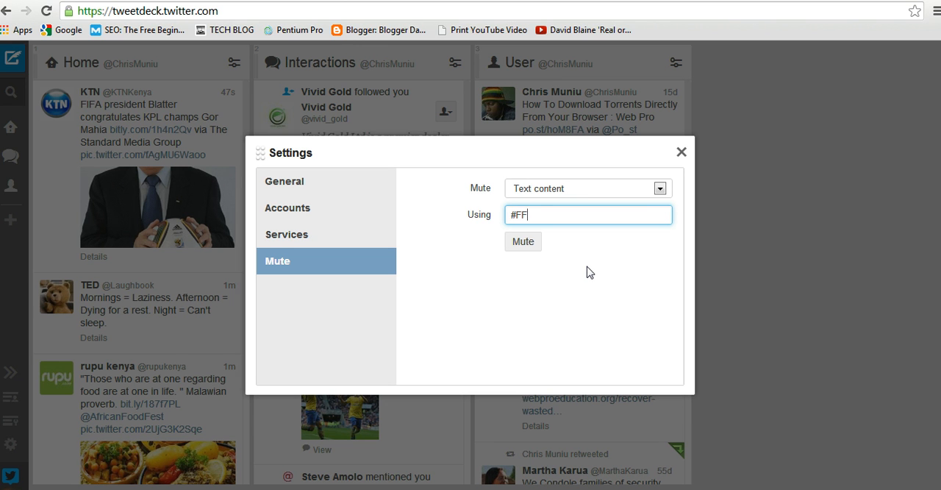
{"action": "left_click", "coordinate": [523, 241]}
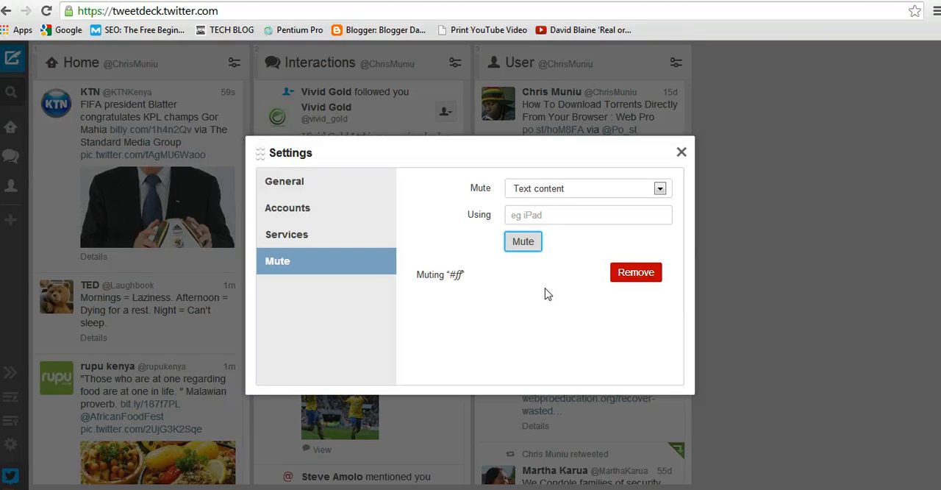
{"action": "mouse_move", "coordinate": [537, 315]}
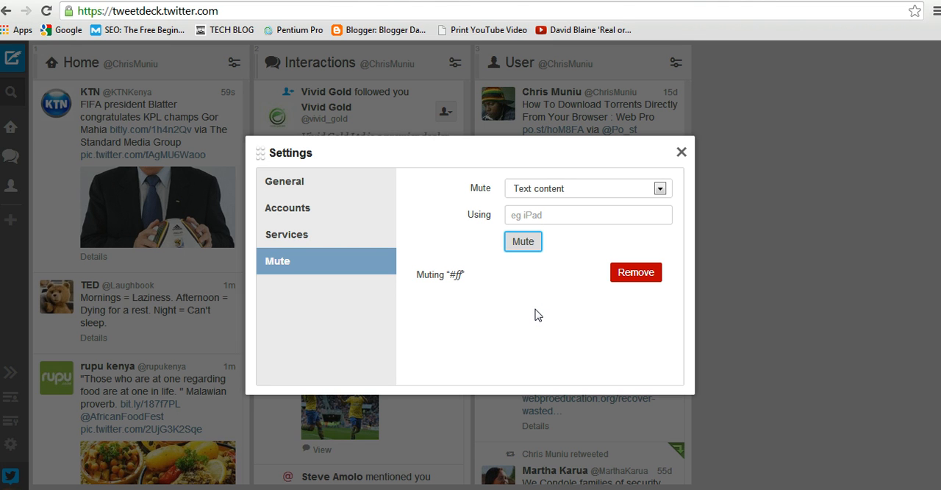